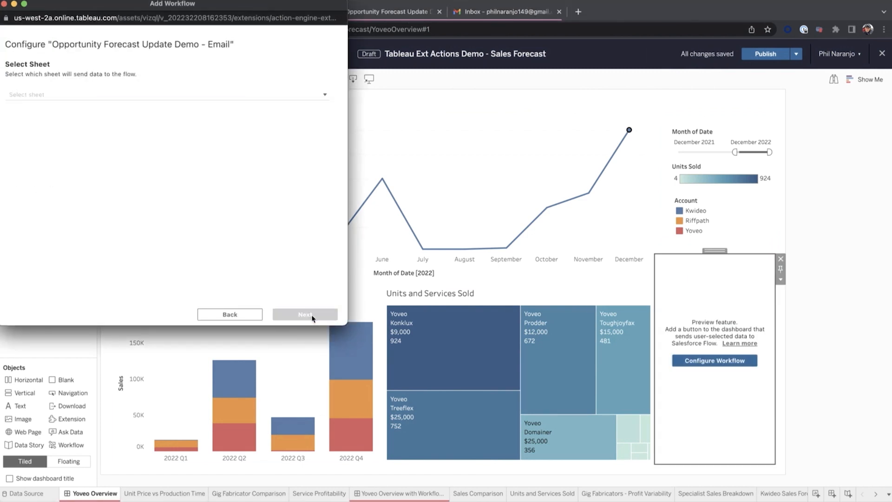
# Step: Send the Yoveo Demand Forecast sheet, style the button orange, and run Create Opportunity
pyautogui.click(166, 95)
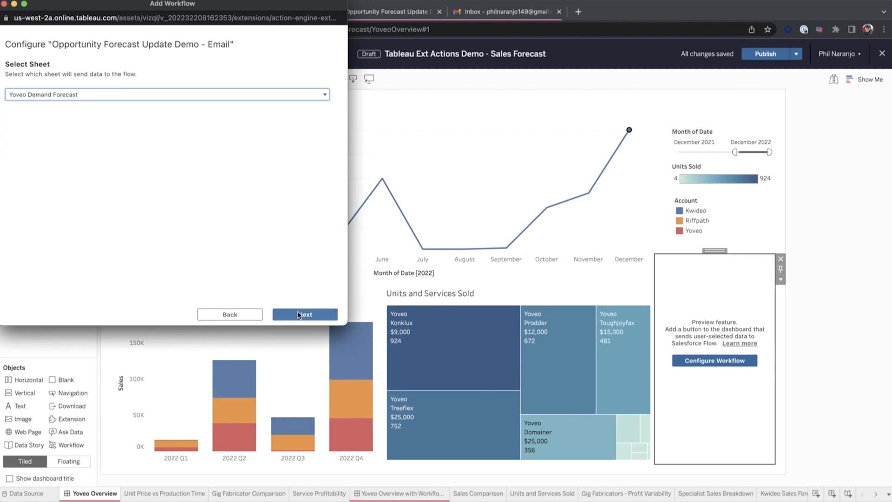
pyautogui.click(305, 314)
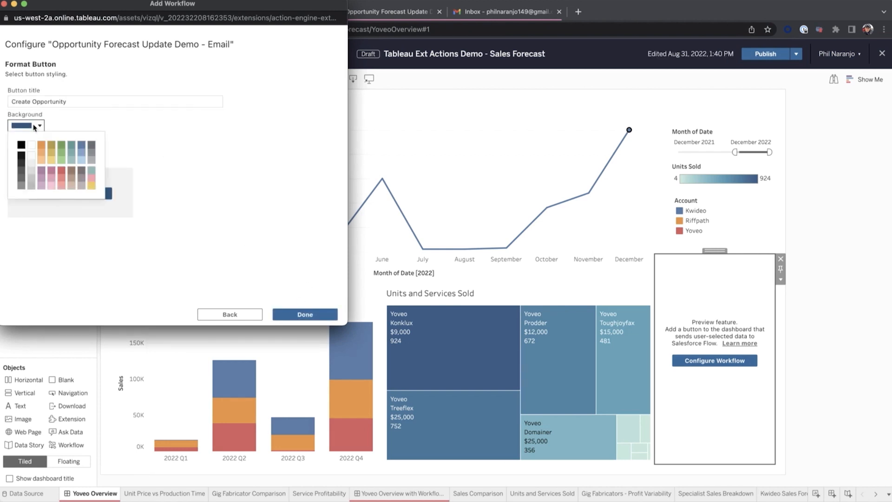
pyautogui.click(304, 314)
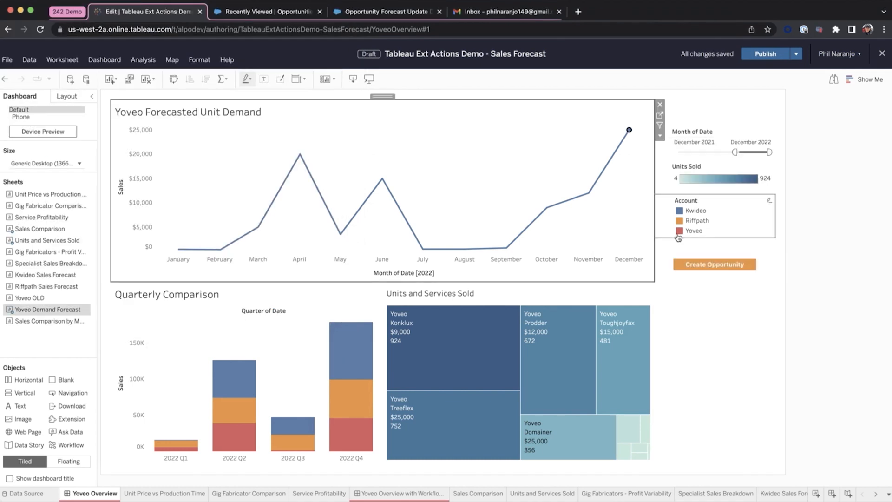
pyautogui.click(713, 263)
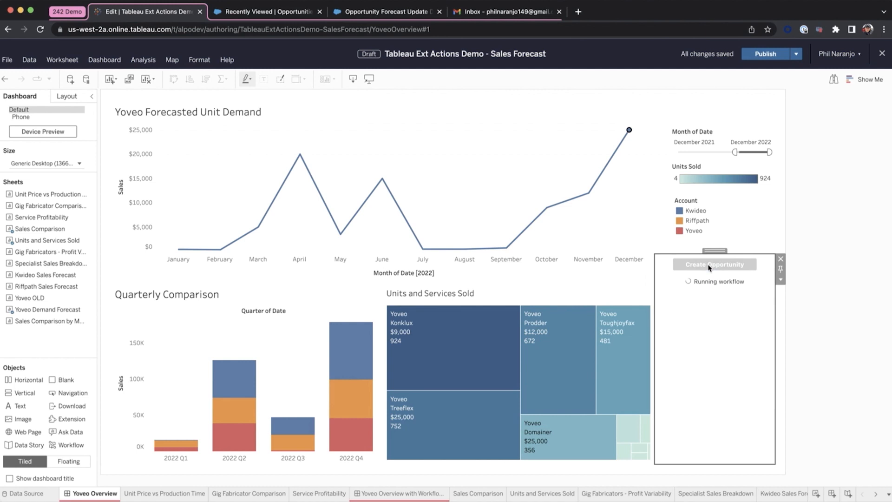
pyautogui.click(715, 264)
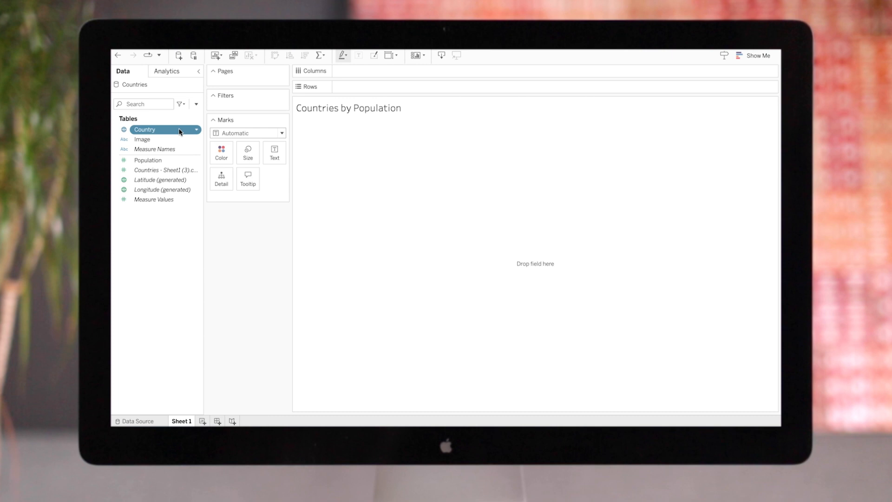
# Step: Chart Population by Country with Image on Rows, setting Image's role to URL
pyautogui.moveTo(144, 130); pyautogui.dragTo(344, 50)
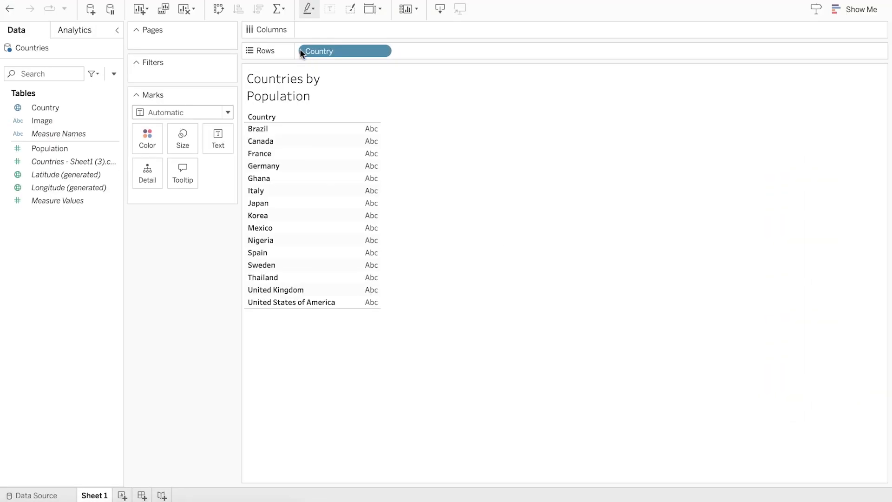
pyautogui.moveTo(41, 120); pyautogui.dragTo(376, 54)
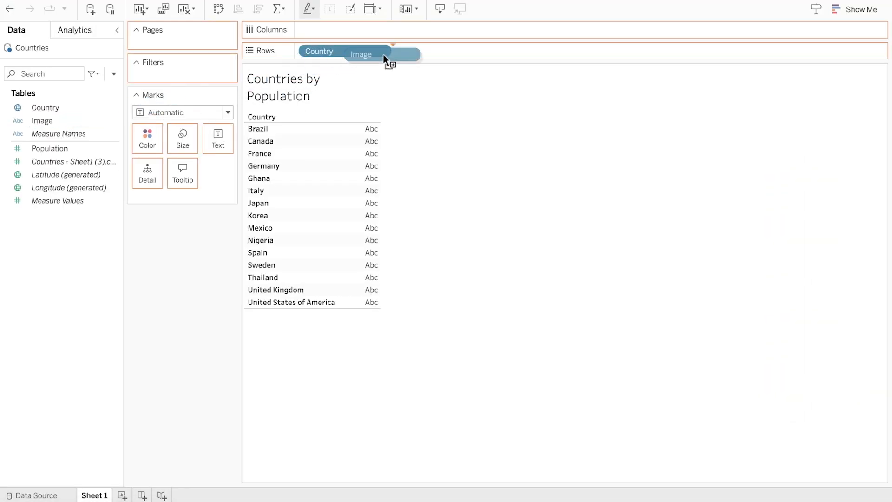
pyautogui.moveTo(361, 54); pyautogui.dragTo(438, 50)
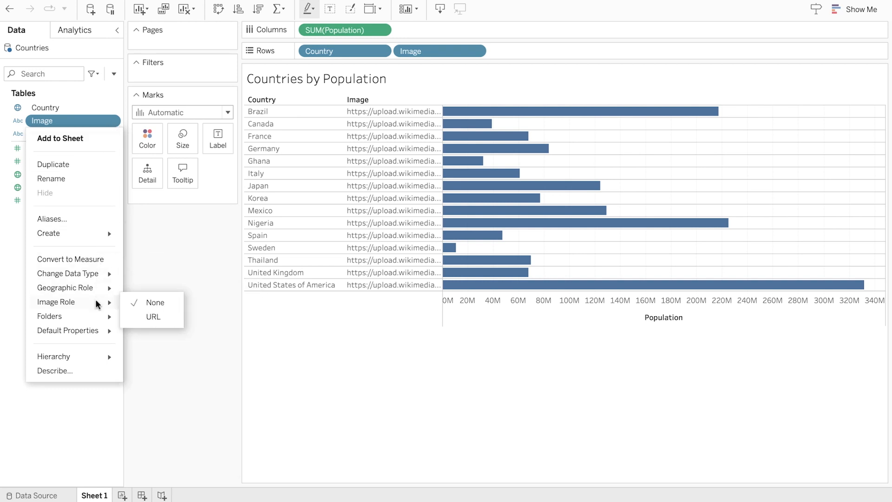
pyautogui.click(153, 317)
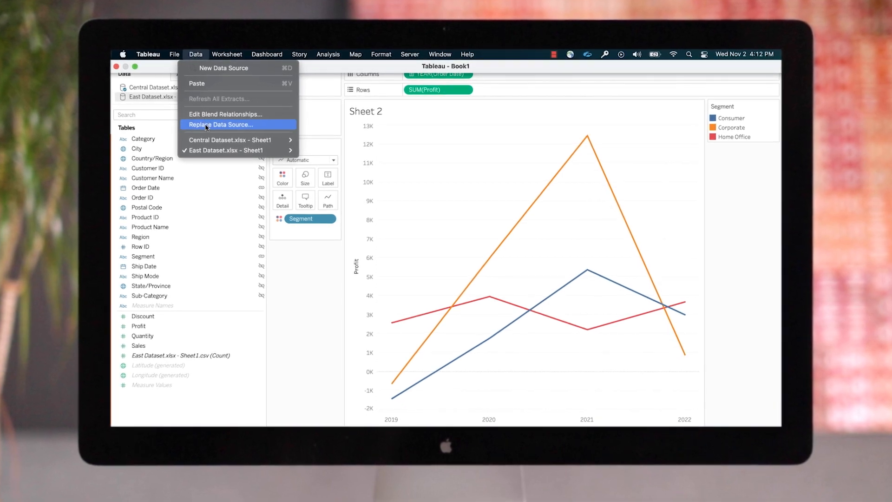
# Step: Replace the data source with East Dataset for the current worksheet only
pyautogui.click(221, 123)
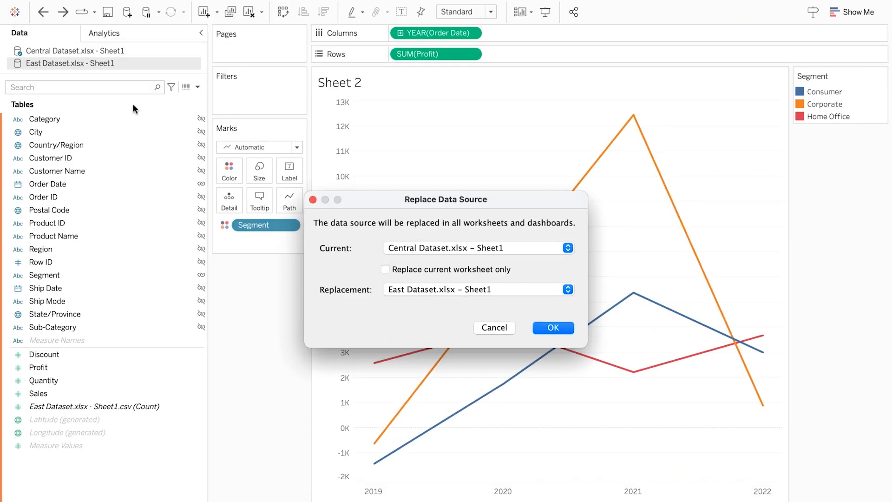
pyautogui.click(384, 269)
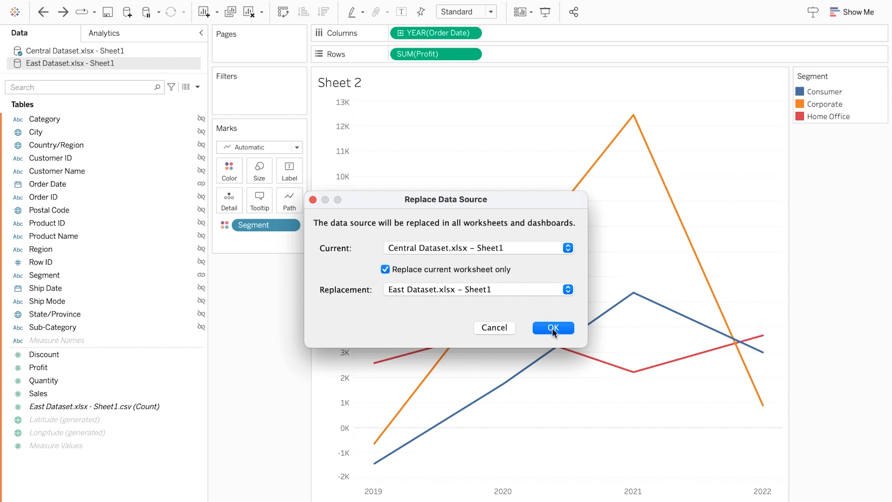
pyautogui.click(551, 327)
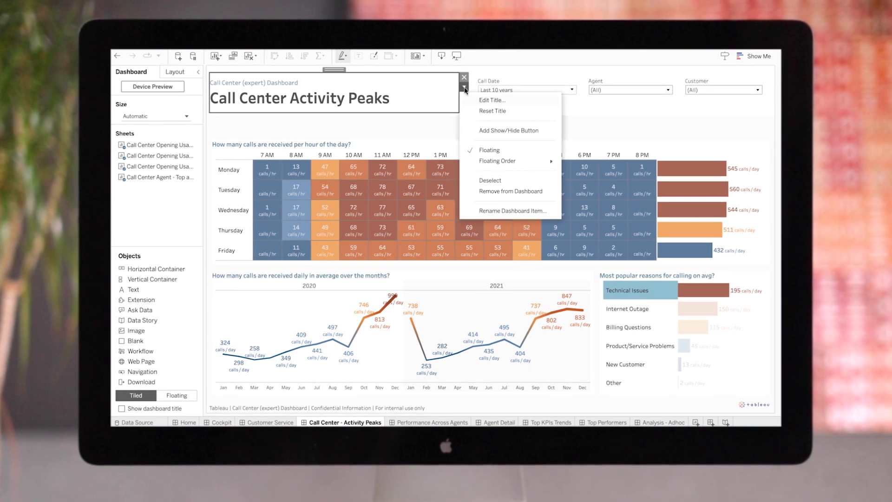
# Step: Edit the dashboard title and link its text to tableau.com
pyautogui.click(491, 100)
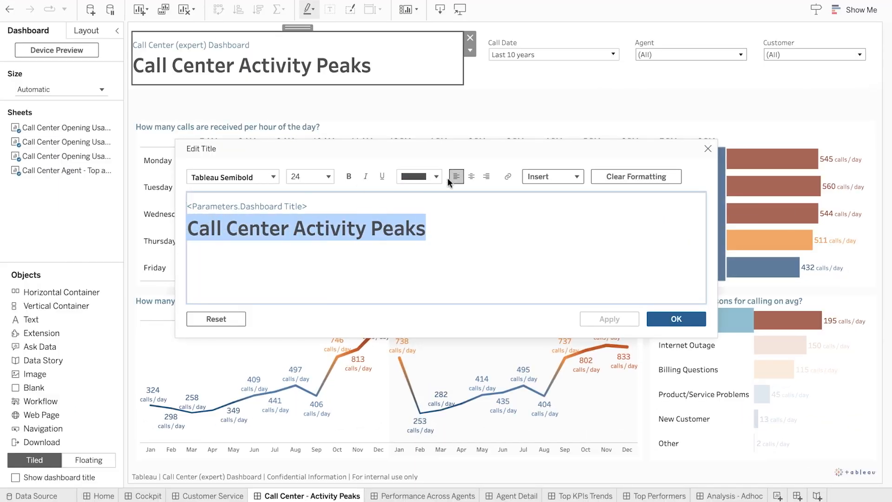
pyautogui.click(506, 176)
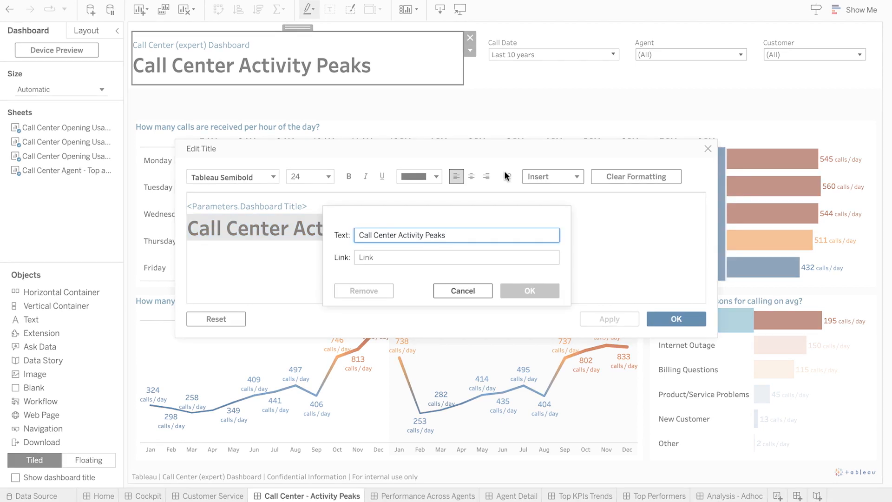
pyautogui.write('tableau.com')
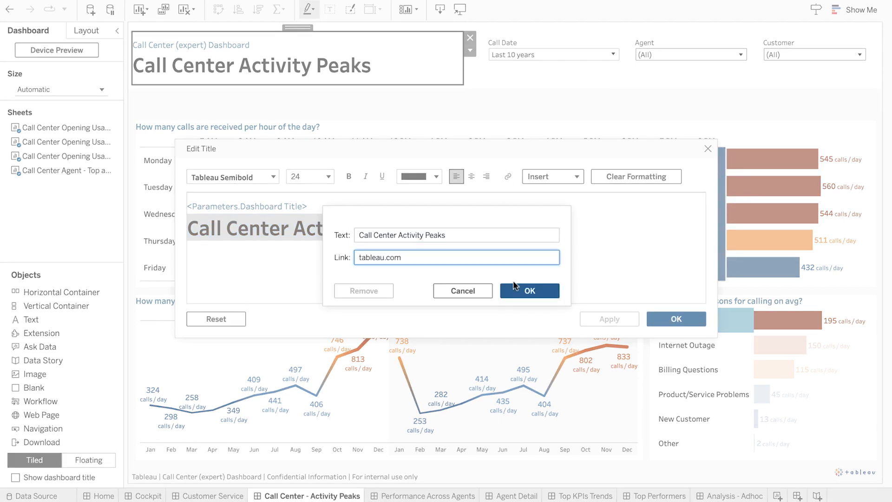
pyautogui.click(527, 290)
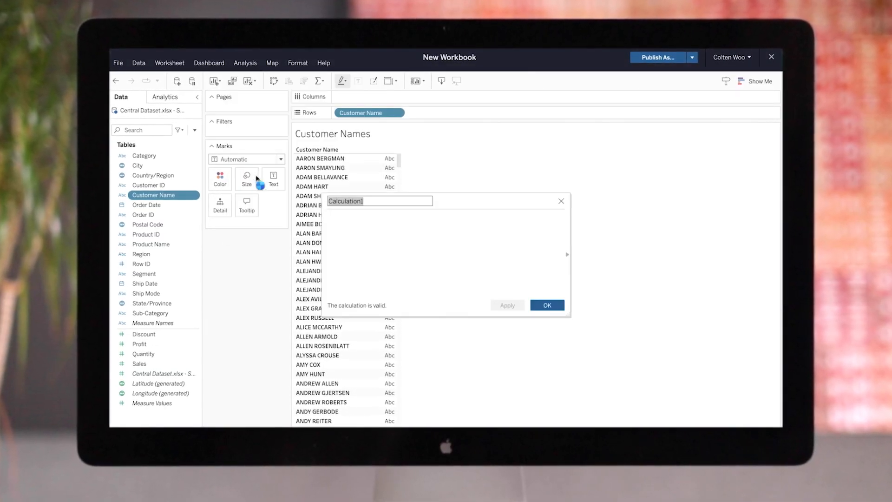
# Step: Write the formula PROPER([Customer Name]) and save the calculation
pyautogui.write('PROPE')
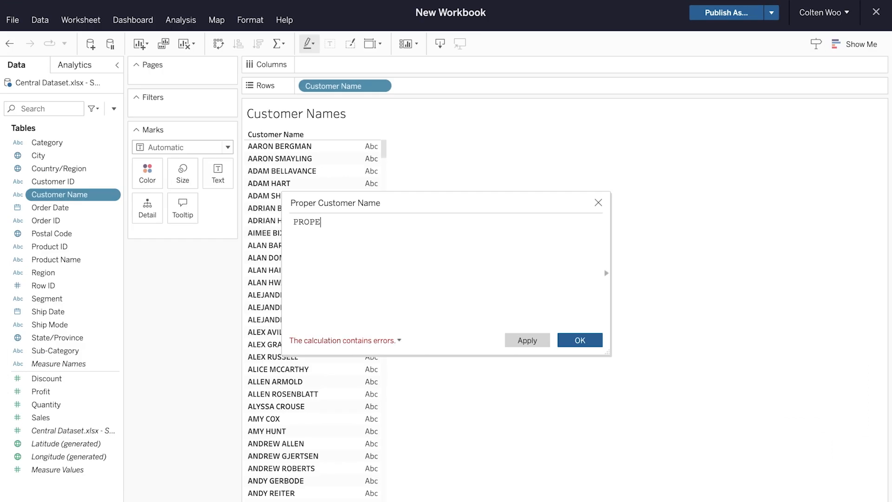
pyautogui.write('R(Customer Name]')
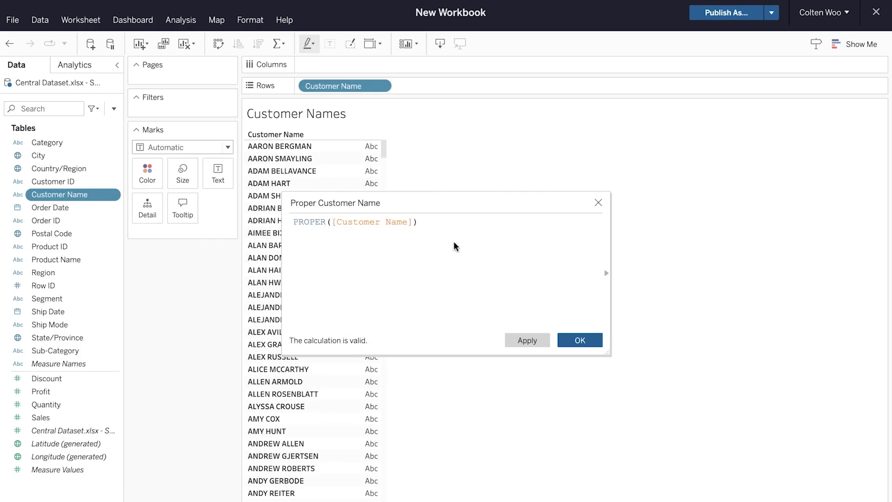
pyautogui.click(579, 340)
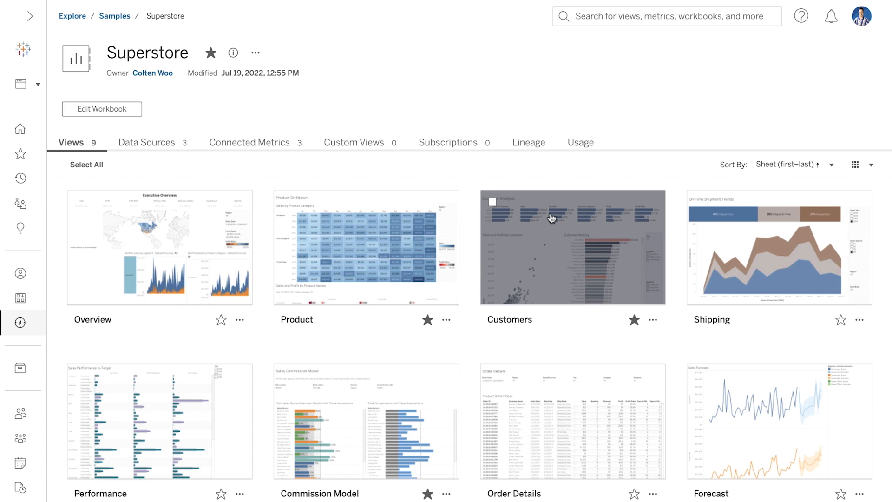
# Step: View the workbook's Usage tab and open the Total Views metric showing 315 views
pyautogui.click(579, 142)
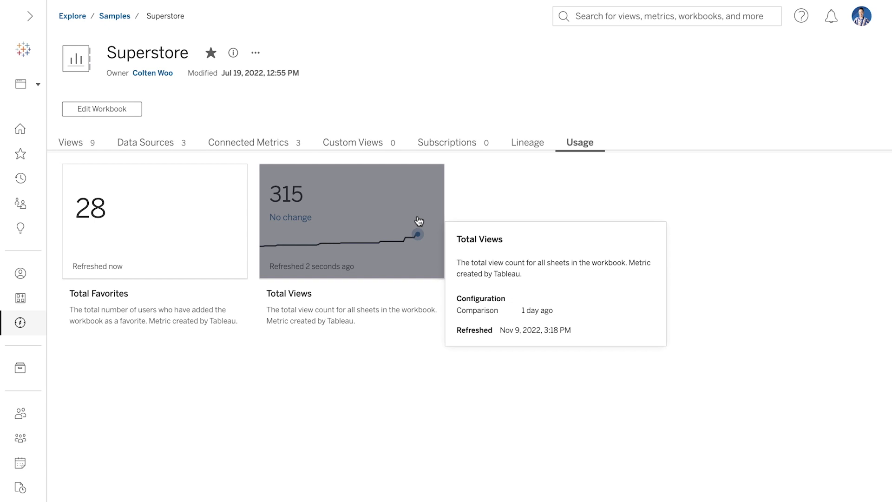
pyautogui.click(351, 221)
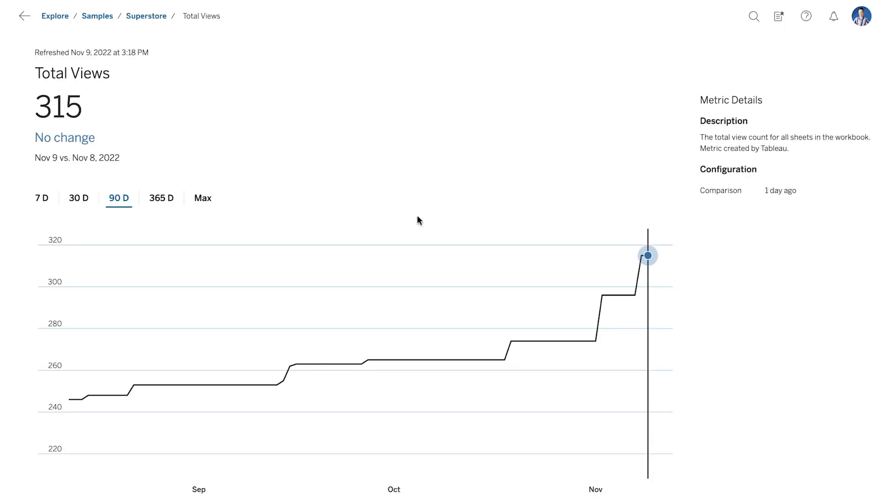